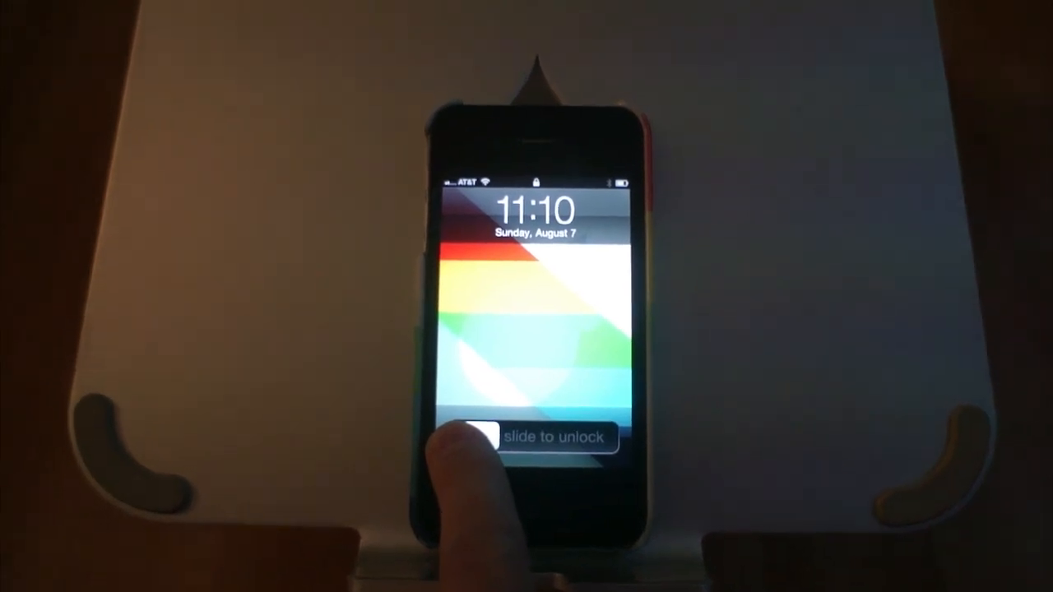
# Step: Slide the lock-screen slider right to unlock the iPhone
pyautogui.moveTo(494, 436); pyautogui.dragTo(625, 436)
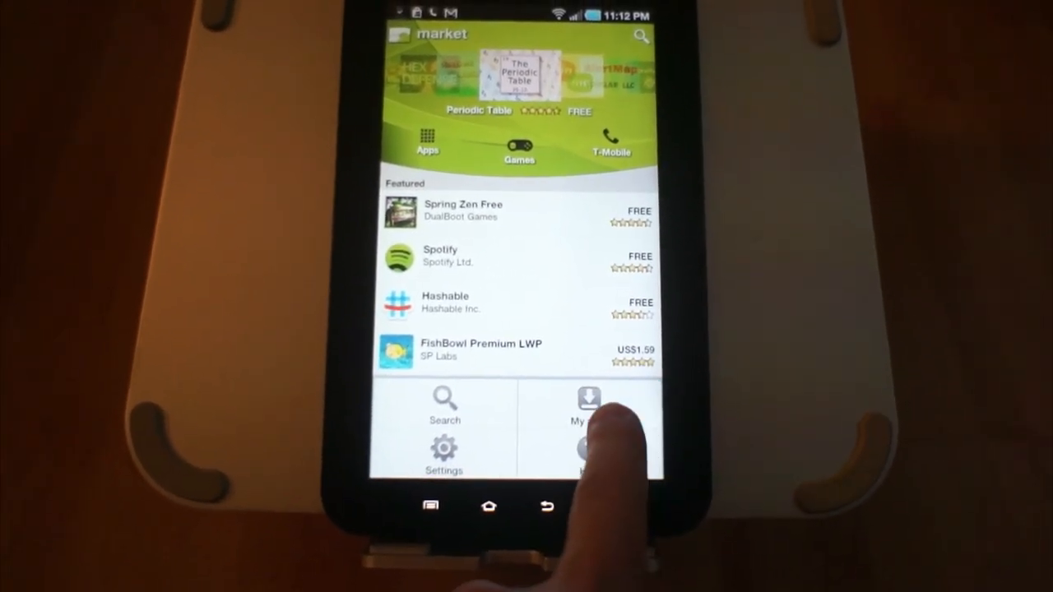
# Step: Show the tablet's installed apps in Android Market's My apps list
pyautogui.click(590, 415)
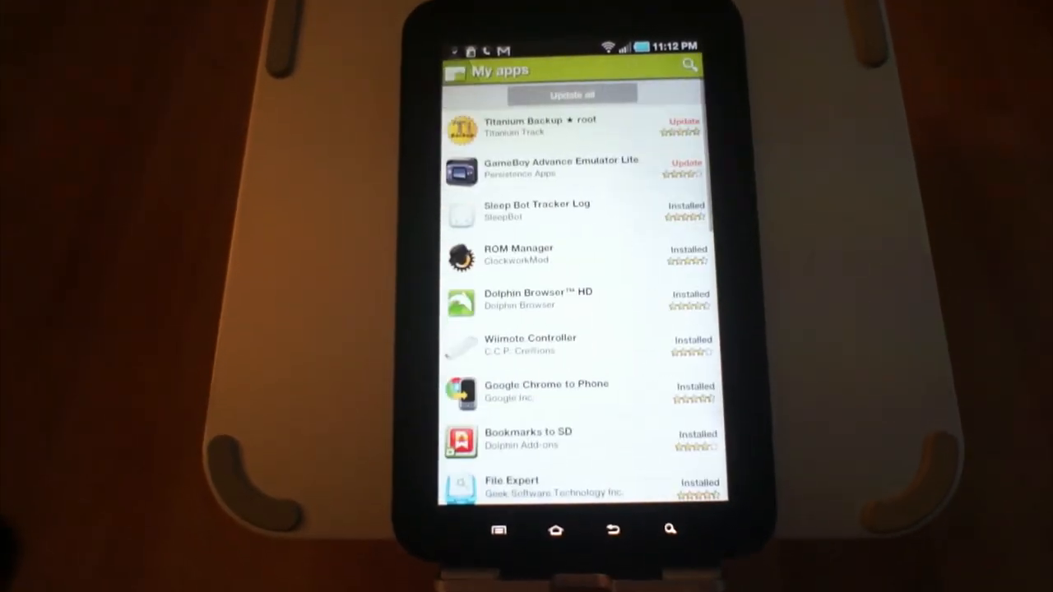
# Step: Update all apps with pending updates, including Titanium Backup and GameBoy Advance Emulator Lite
pyautogui.click(572, 95)
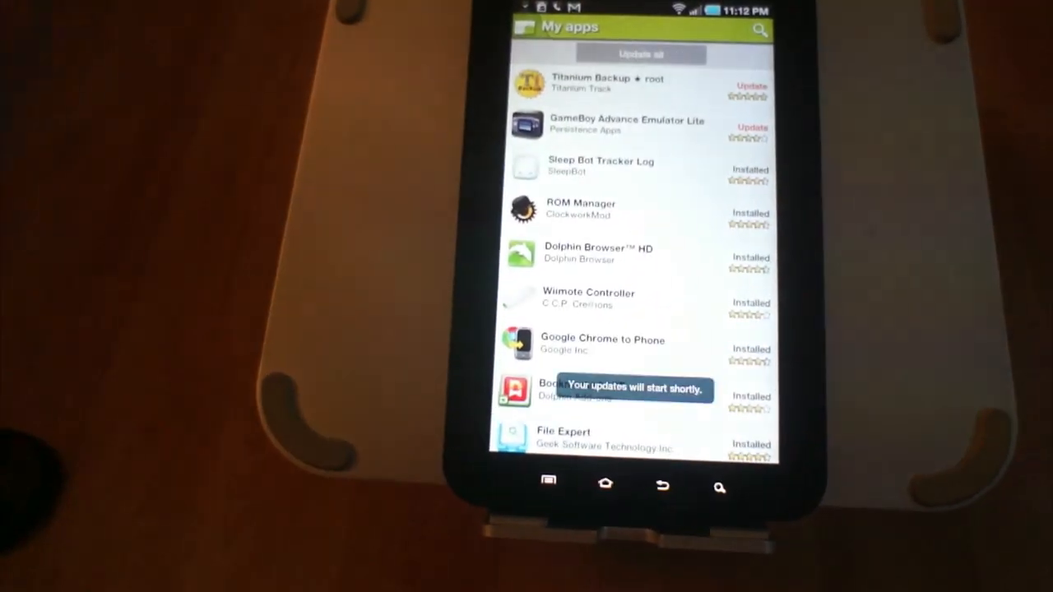